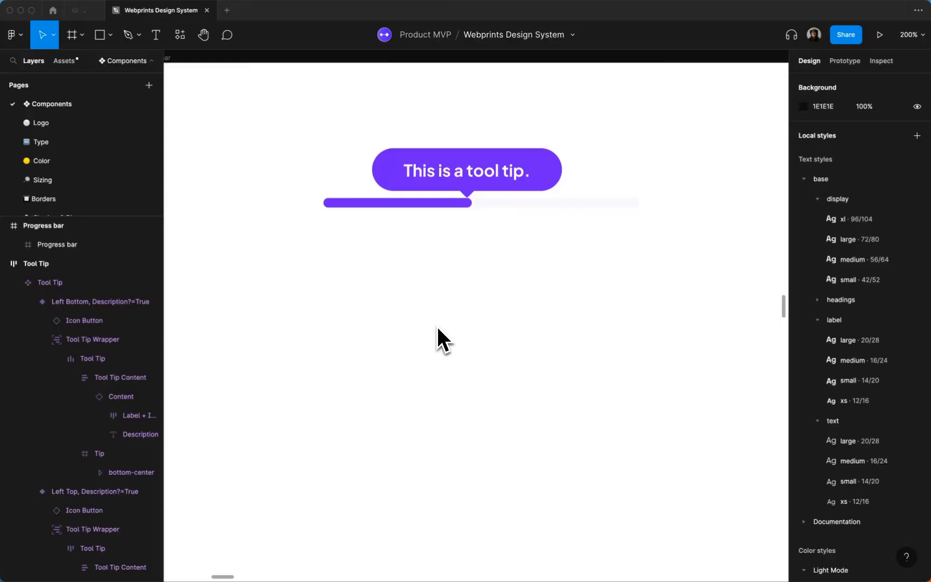
- Draw a 236×8 Progress bar frame and two 8×8 round purple dots, Start and End
click(397, 202)
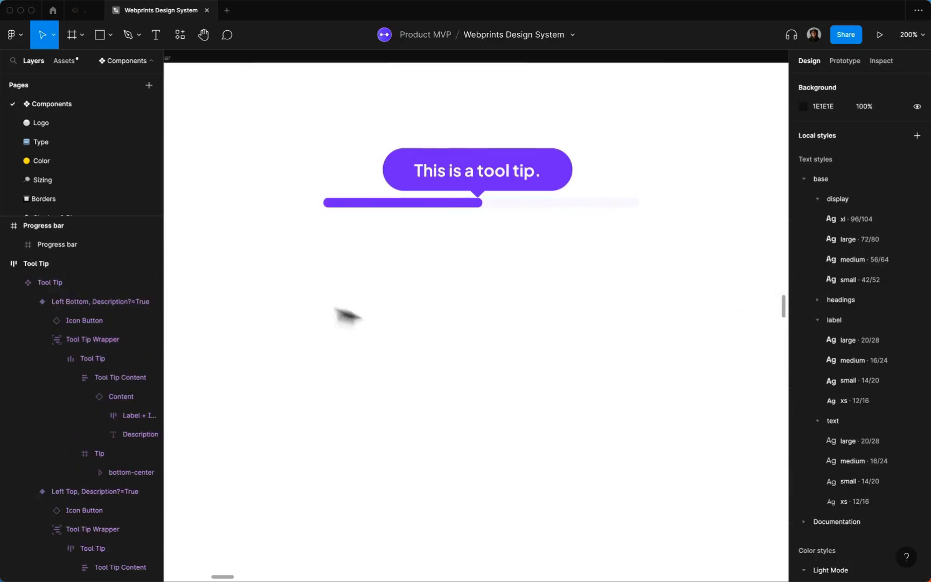
click(72, 34)
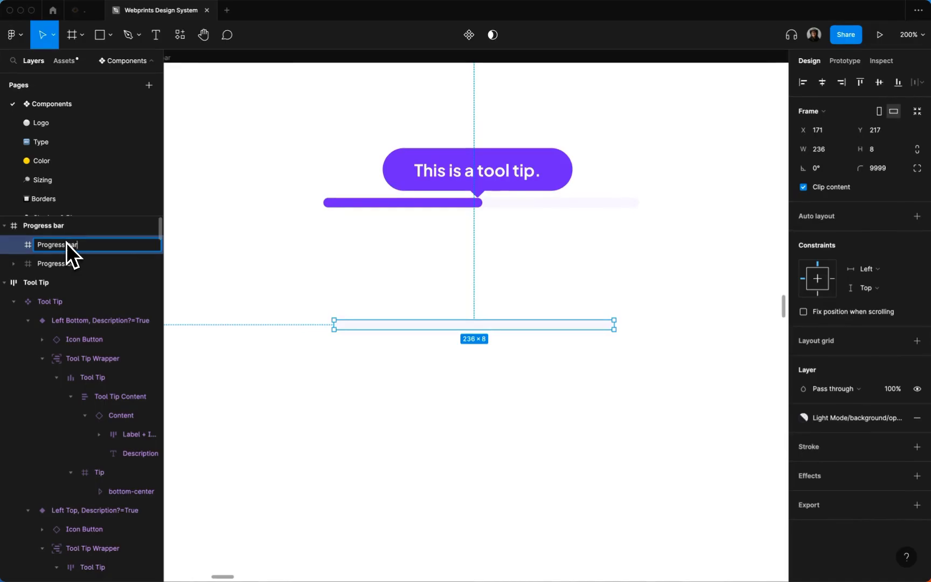
click(72, 34)
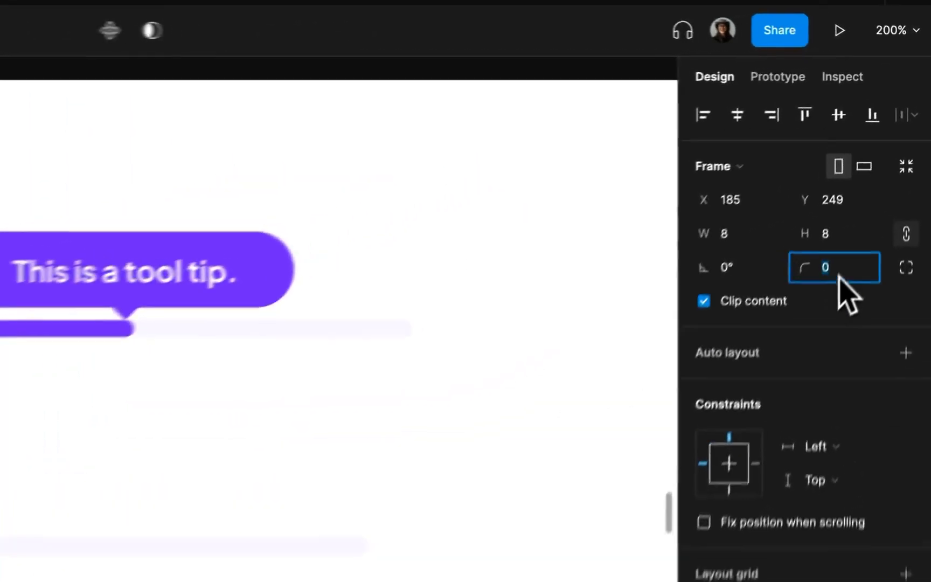
scroll(down, 3)
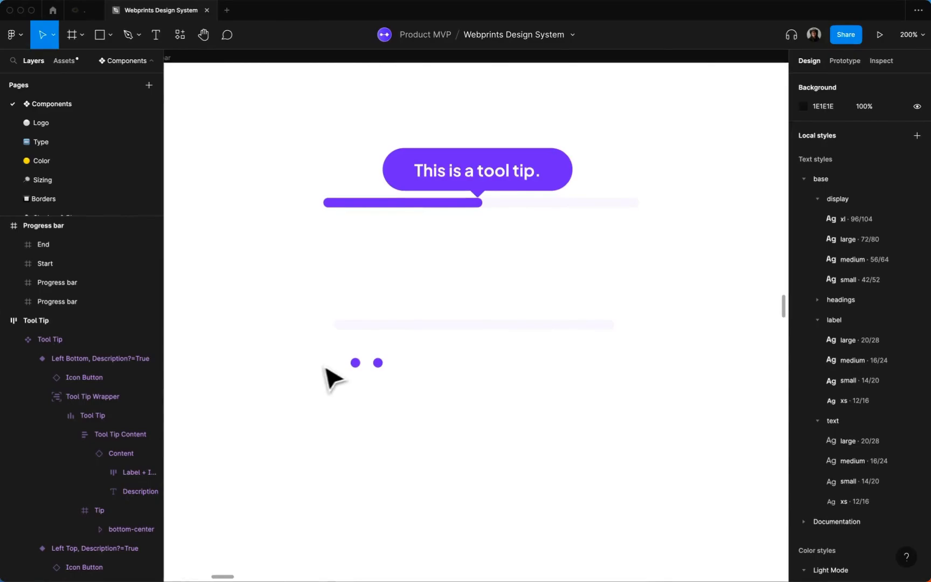
- Wrap Start and End in an auto-layout frame with radius 9999 and a purple fill style
click(375, 373)
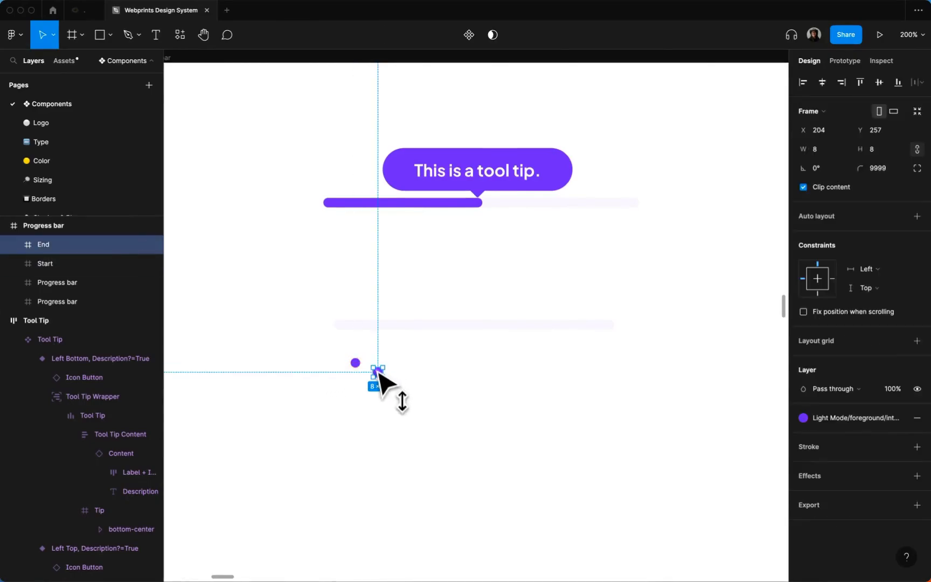
click(71, 34)
text(xx)
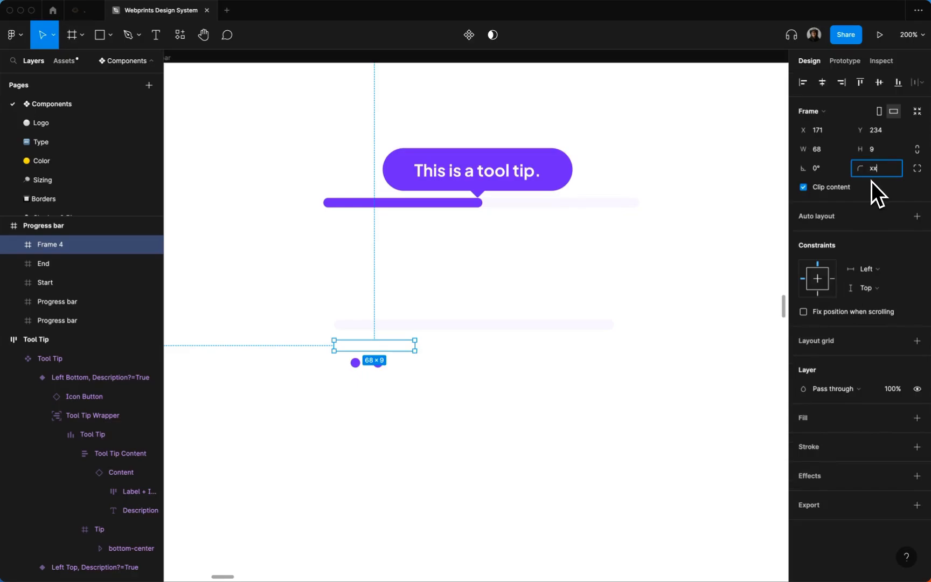
text(9999)
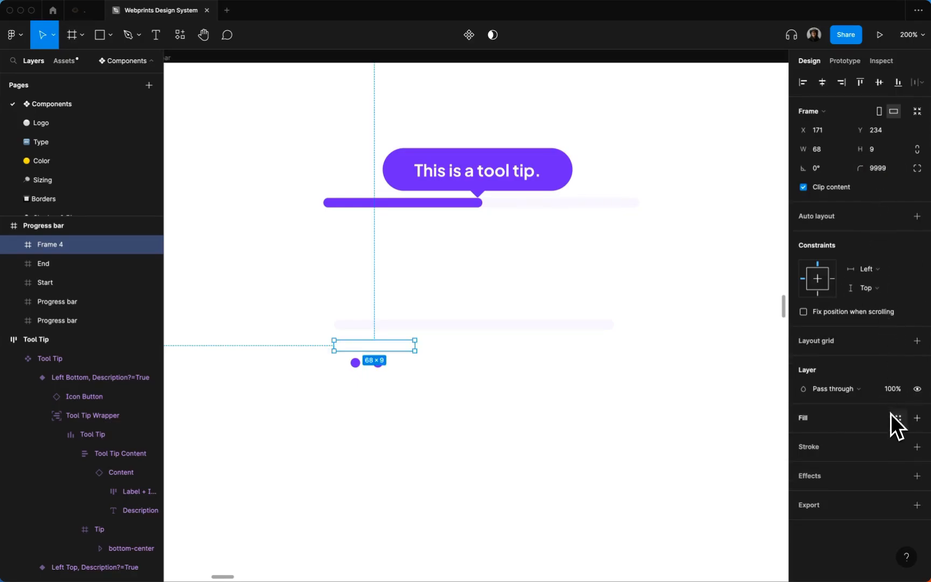
click(917, 418)
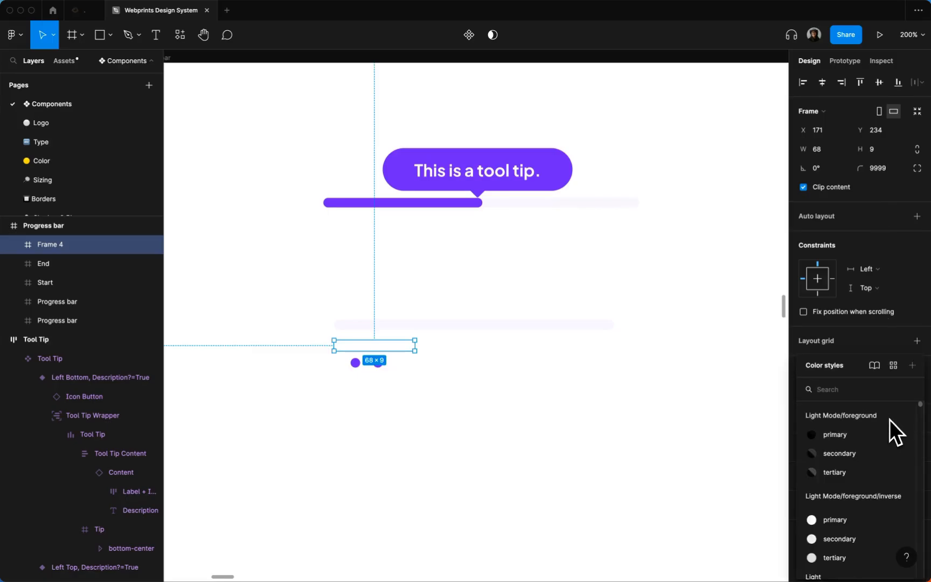
scroll(down, 3)
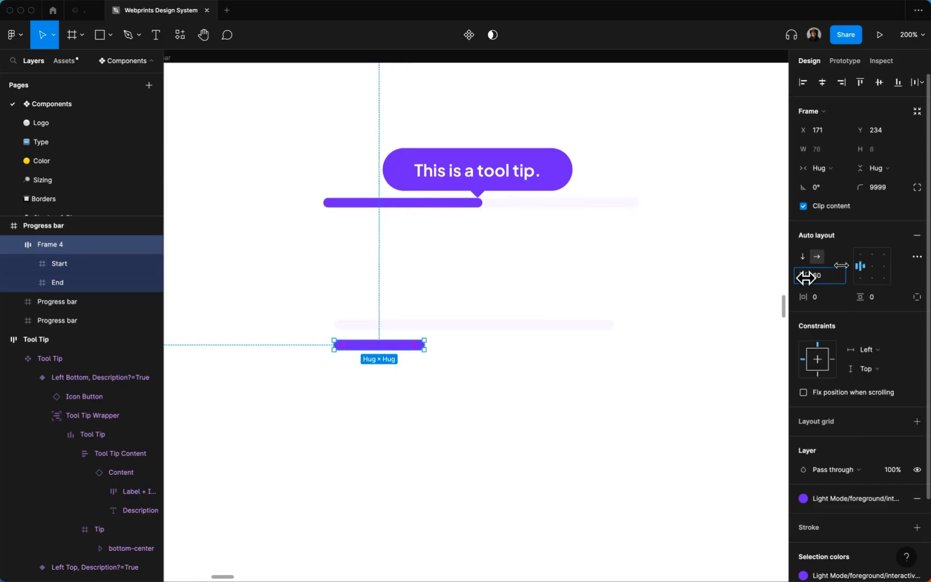
- Set the dot gap to 99 and align the fill frame left in the Progress bar
drag(425, 344, 446, 345)
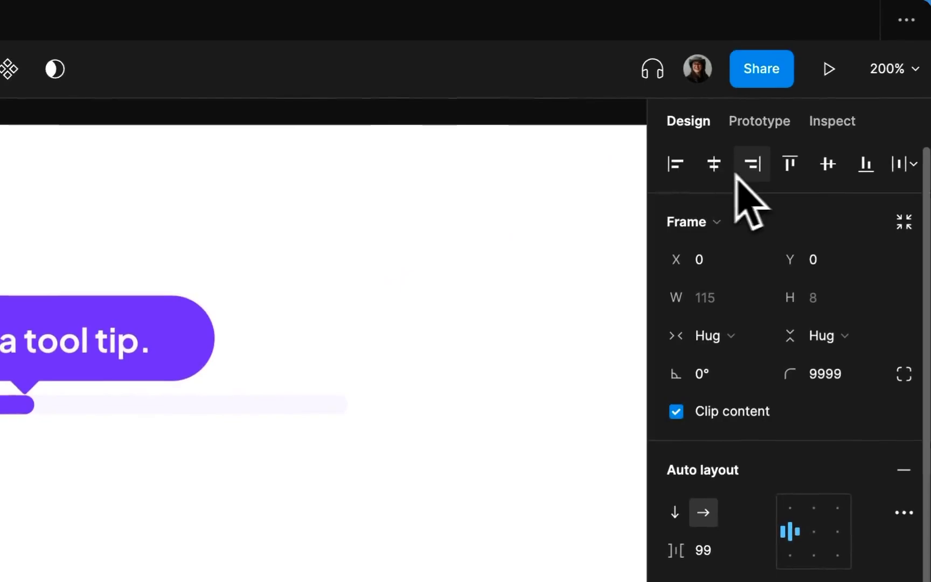
click(827, 164)
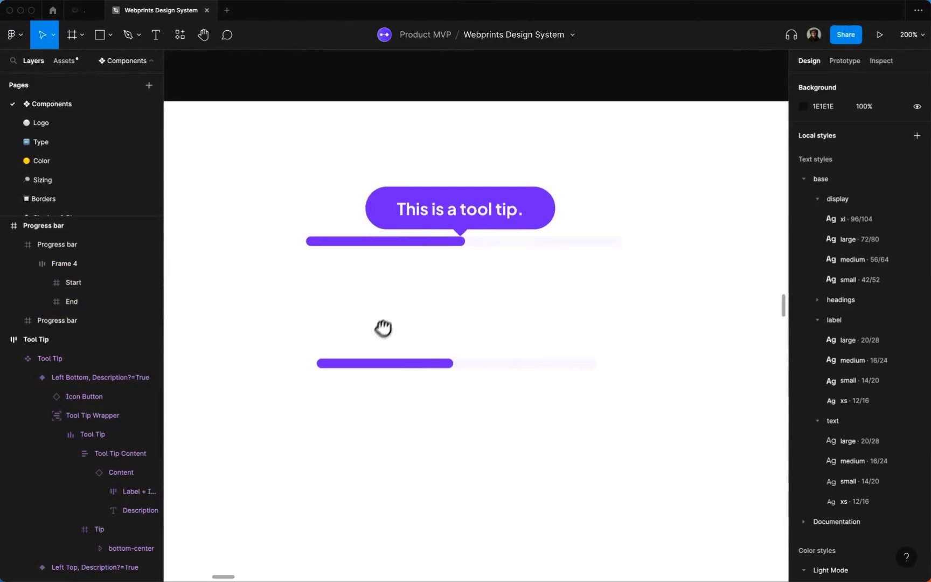
mouse_move(454, 282)
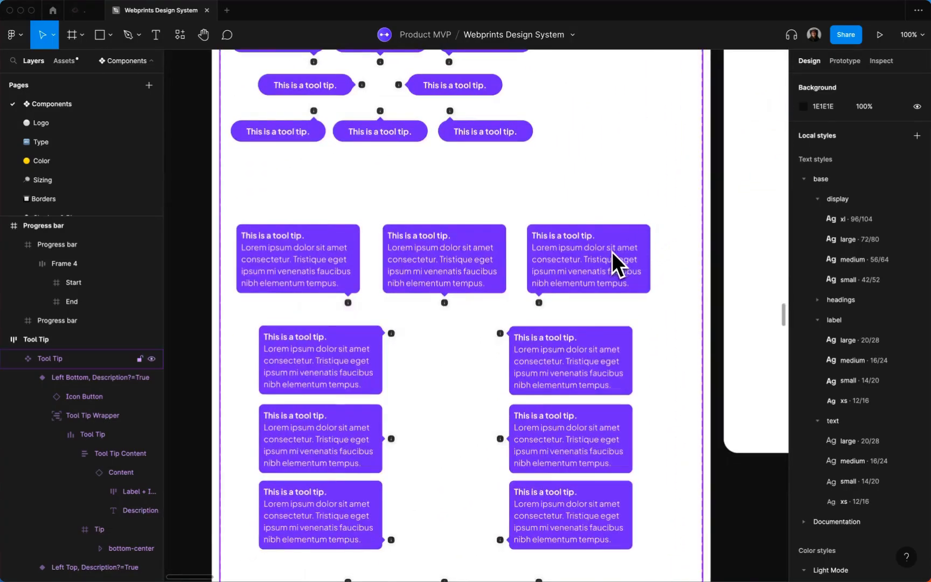
mouse_move(594, 260)
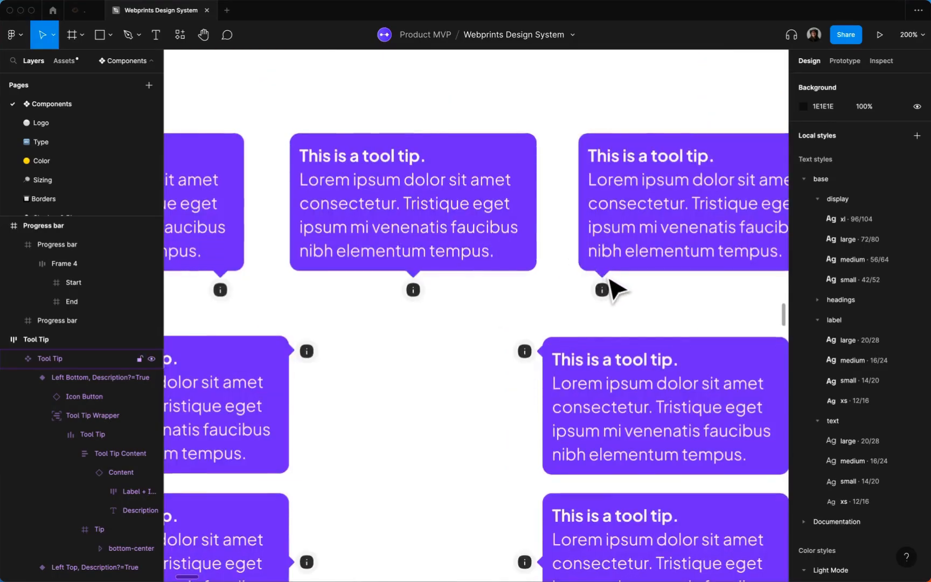
- Copy a top-center Tool Tip variant and paste it into the End dot
click(600, 290)
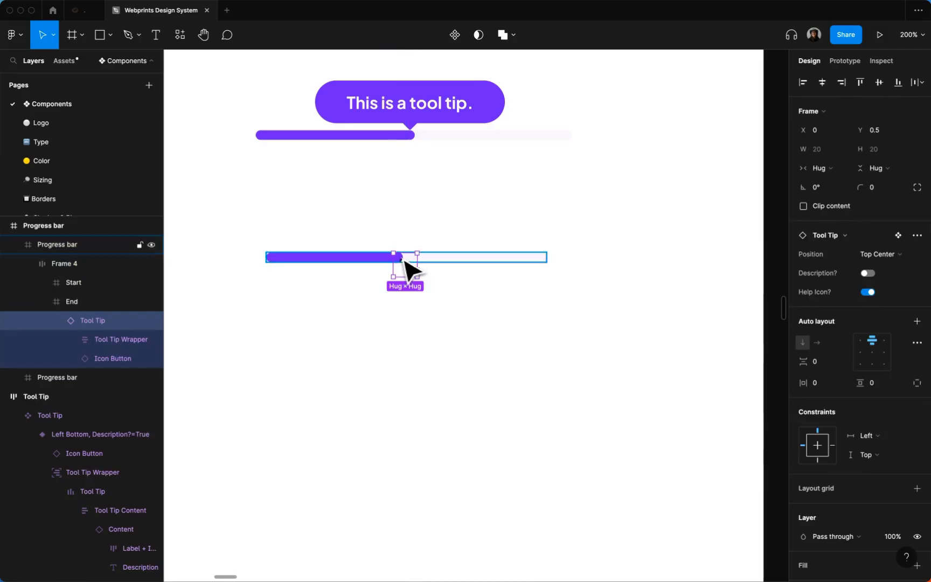
- Make the tooltip fixed 8×8 with Center/Center constraints, then select Frame 4
click(816, 167)
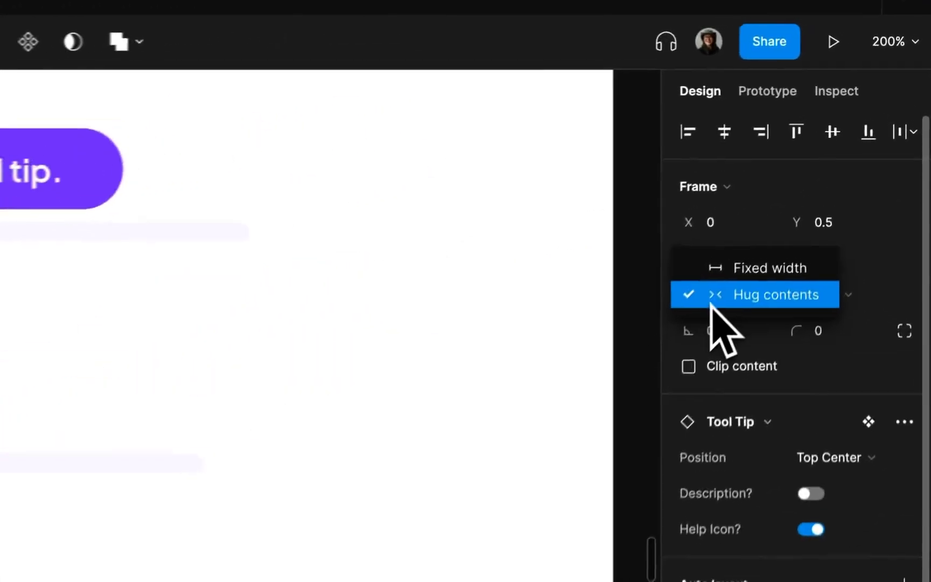
click(769, 267)
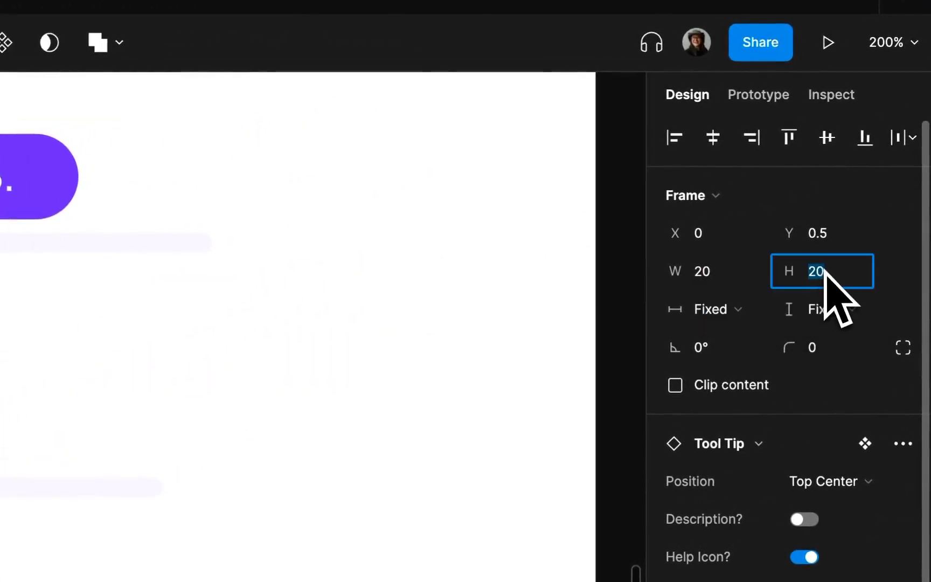
text(8)
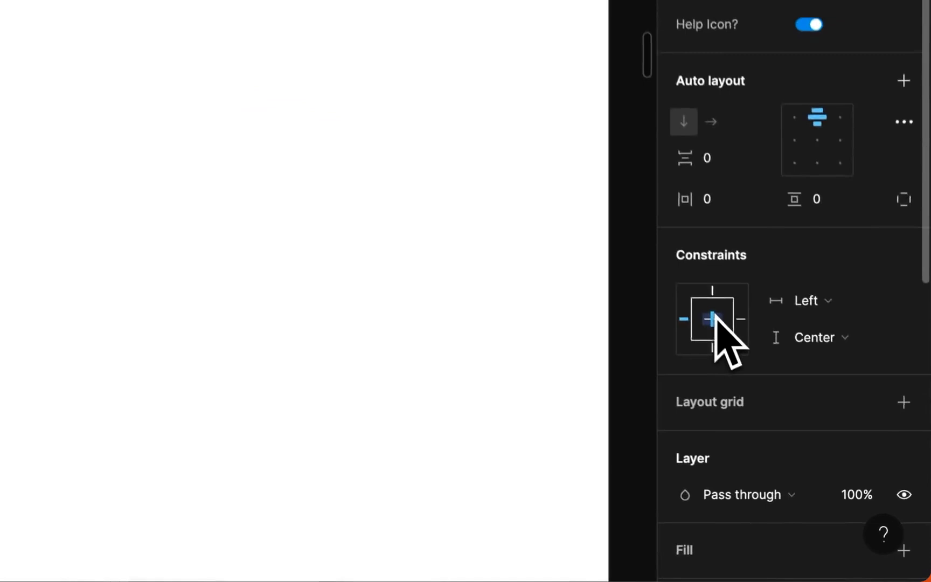
click(711, 319)
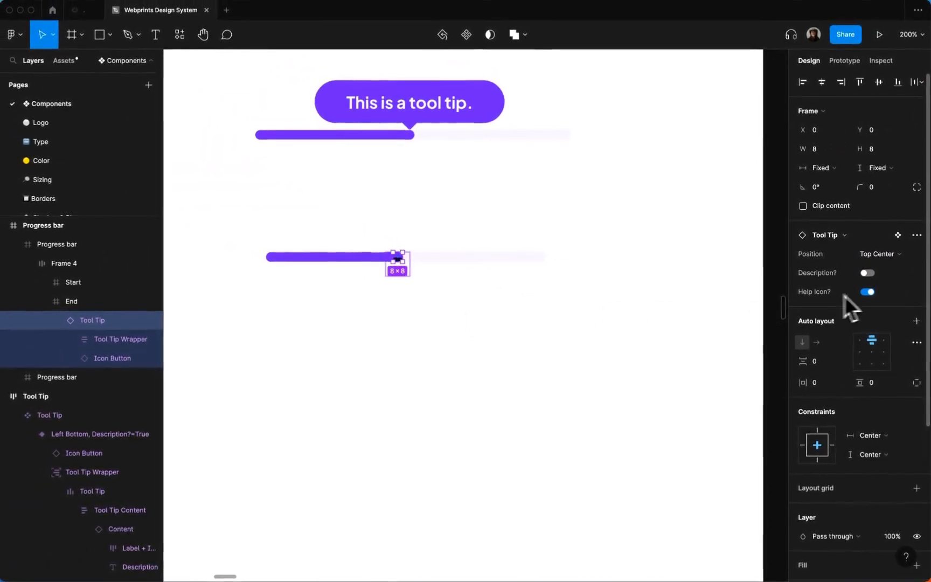
click(868, 292)
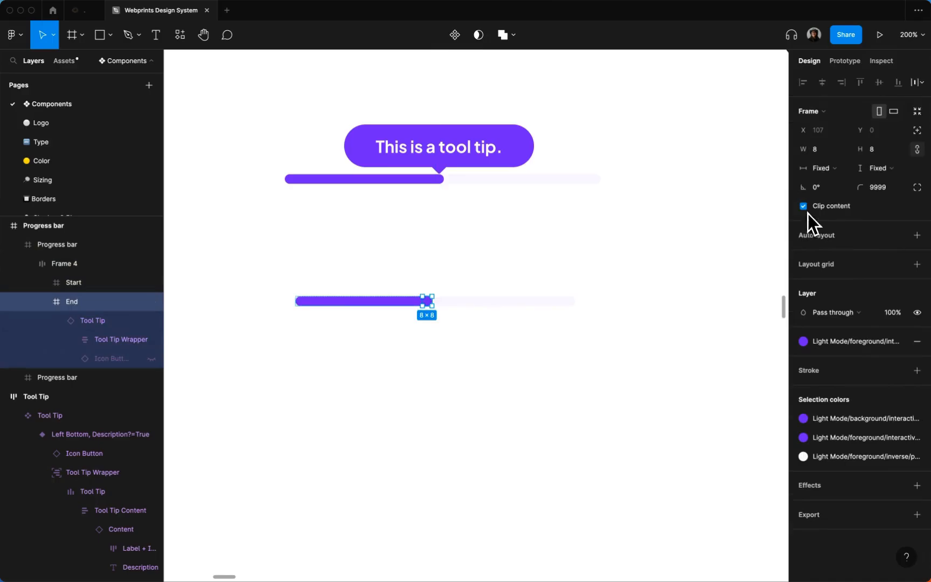
click(64, 264)
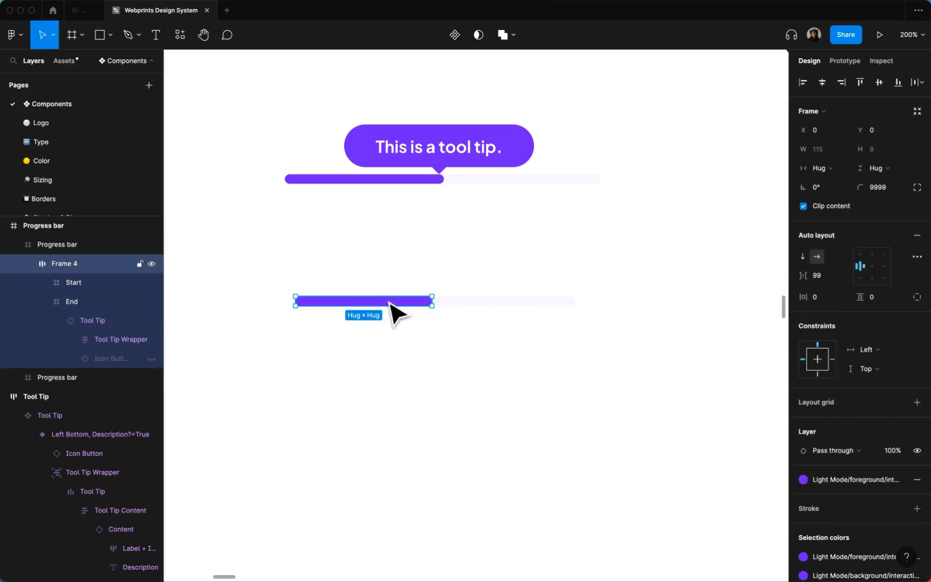